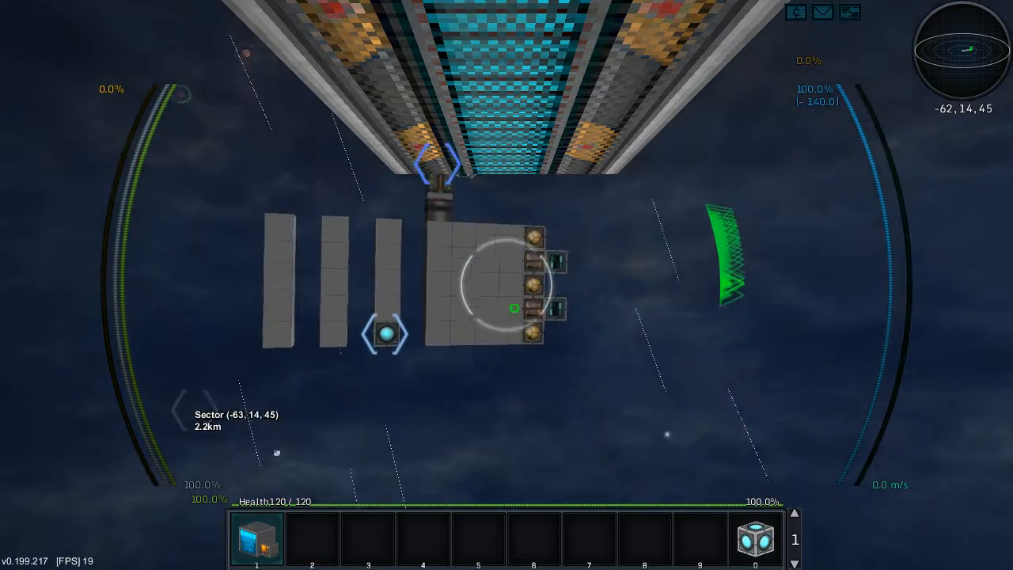
Fly forward toward the station, then bring up the creative-mode inventory listing block types
{"action": "key", "text": "w"}
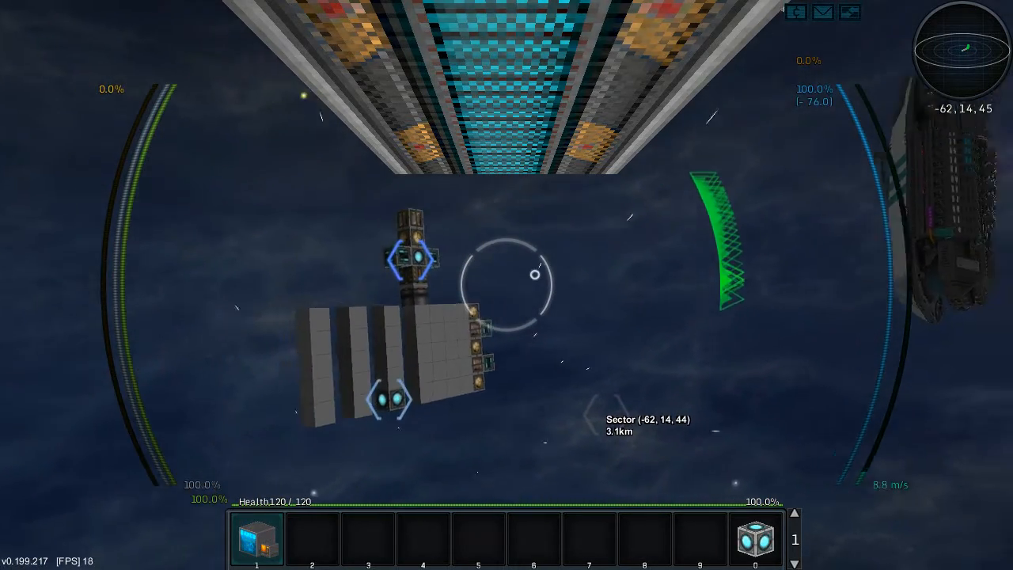
{"action": "key", "text": "w"}
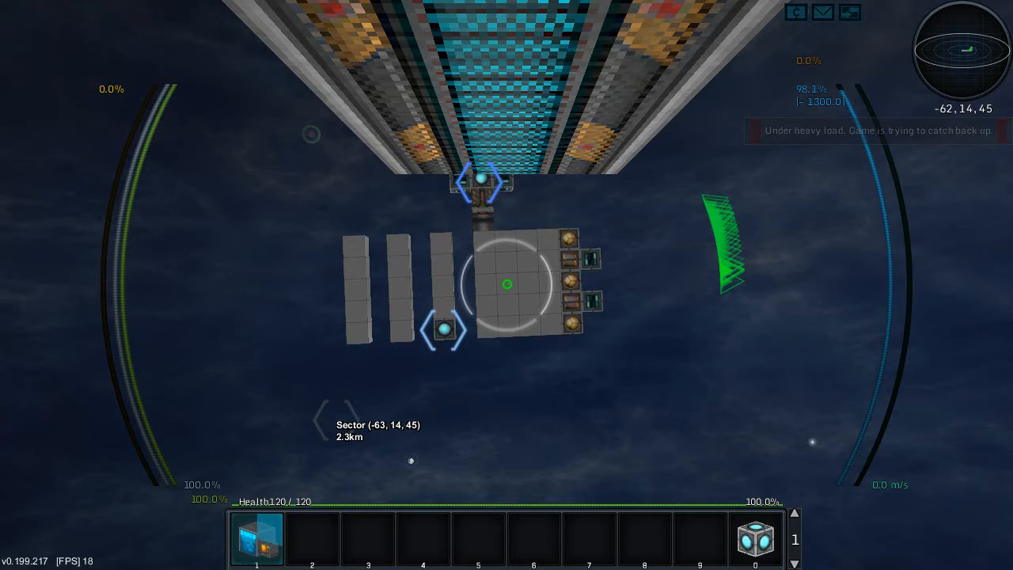
{"action": "key", "text": "w"}
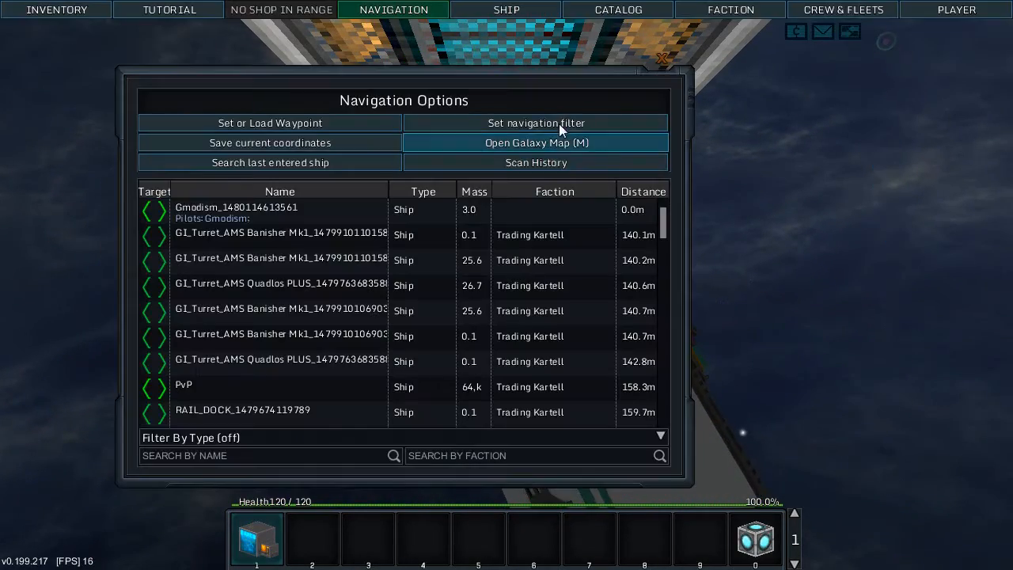
{"action": "left_click", "coordinate": [535, 123]}
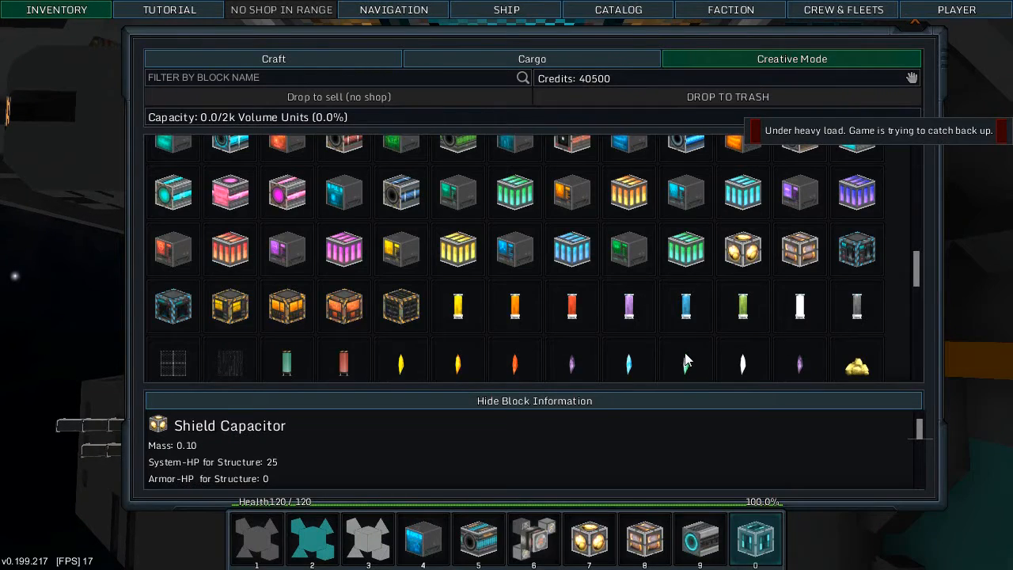
Cycle the hotbar selection and toggle build mode on the small craft
{"action": "scroll", "scroll_direction": "down", "scroll_amount": 3}
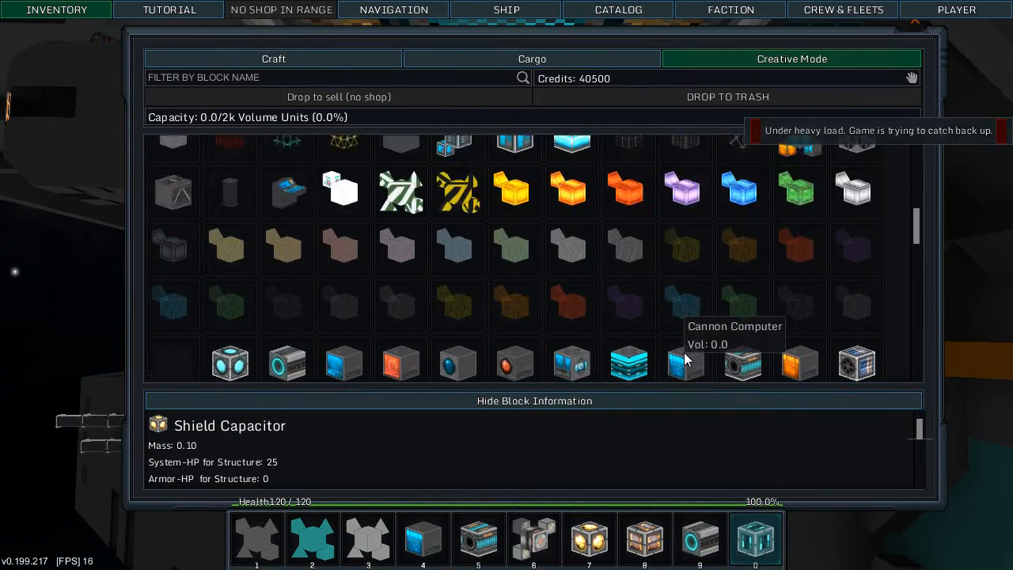
{"action": "scroll", "scroll_direction": "down", "scroll_amount": 3}
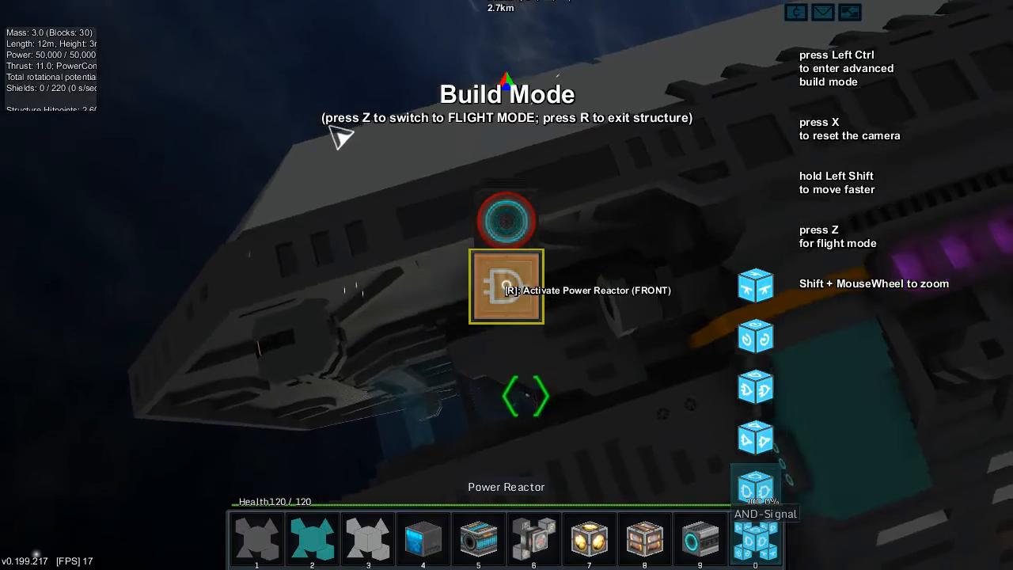
{"action": "key", "text": "z"}
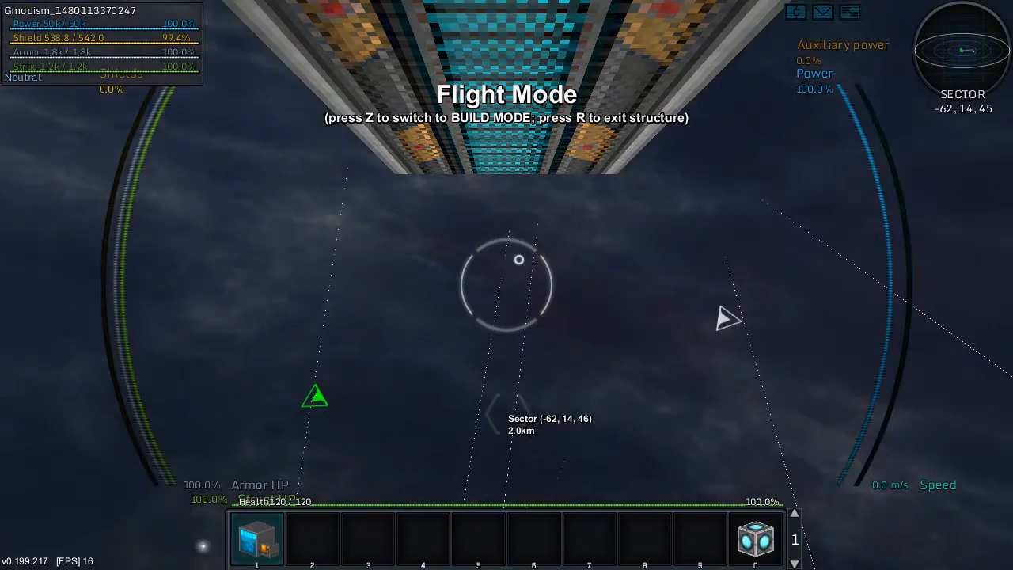
{"action": "key", "text": "z"}
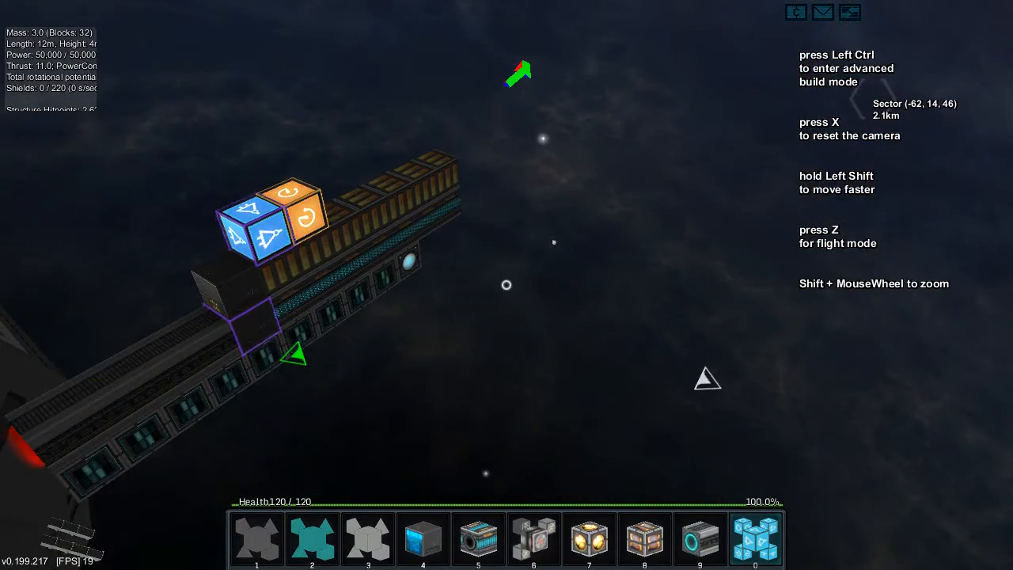
{"action": "key", "text": "z"}
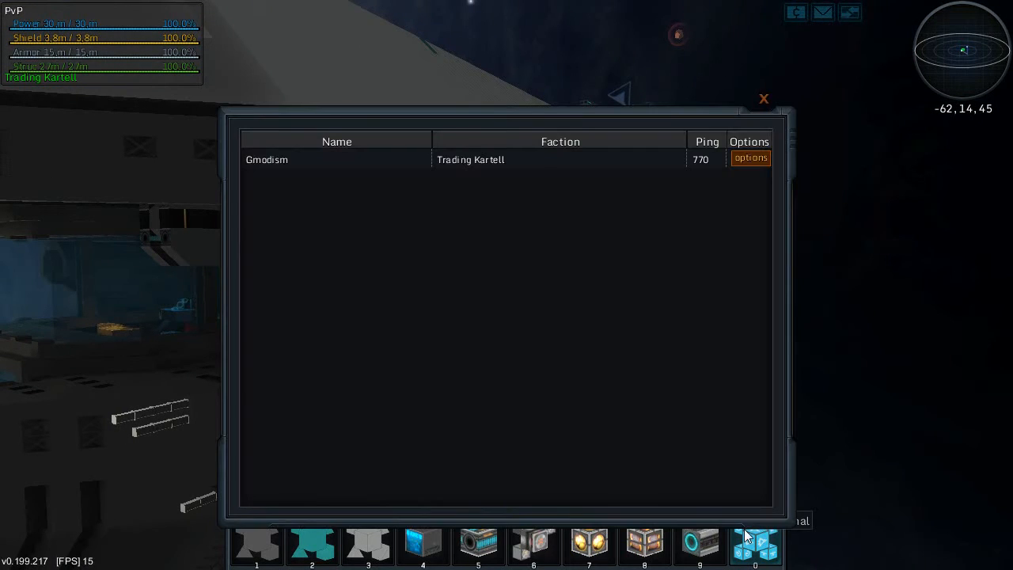
Close the online player list to return to piloting the hangar ship
{"action": "left_click", "coordinate": [763, 99]}
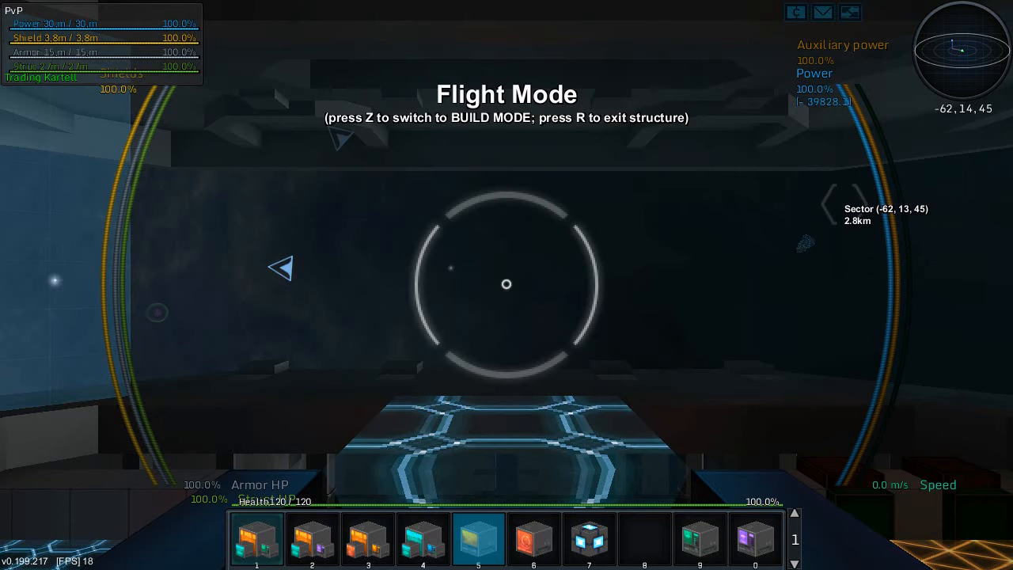
Switch back into build mode while floating beside the station's hull
{"action": "key", "text": "z"}
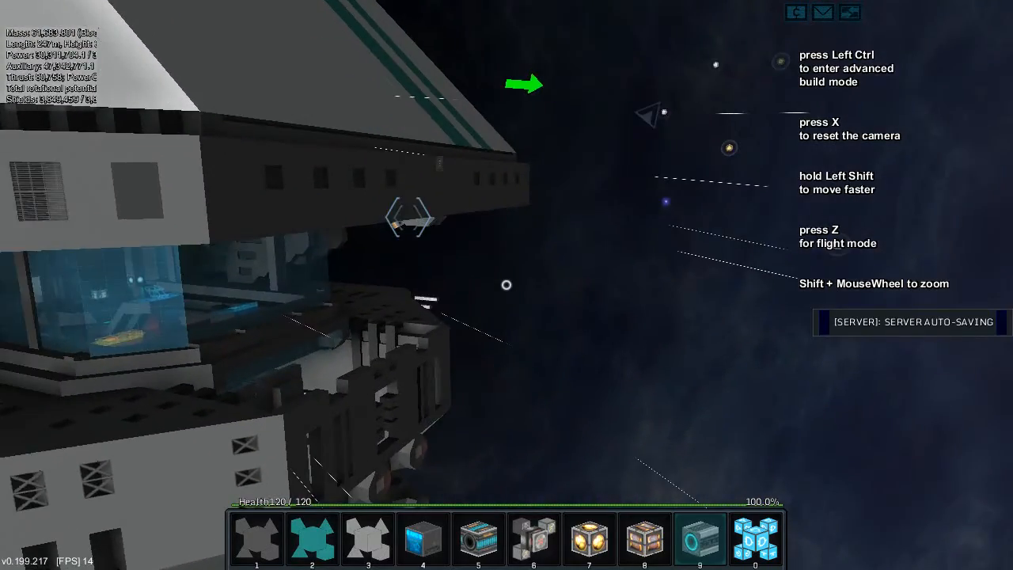
{"action": "mouse_move", "coordinate": [507, 285]}
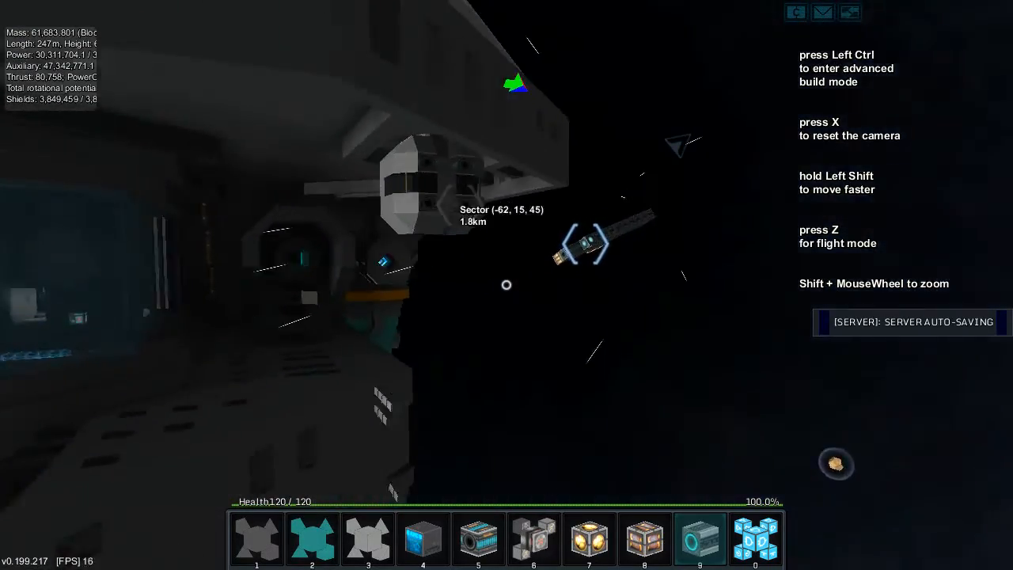